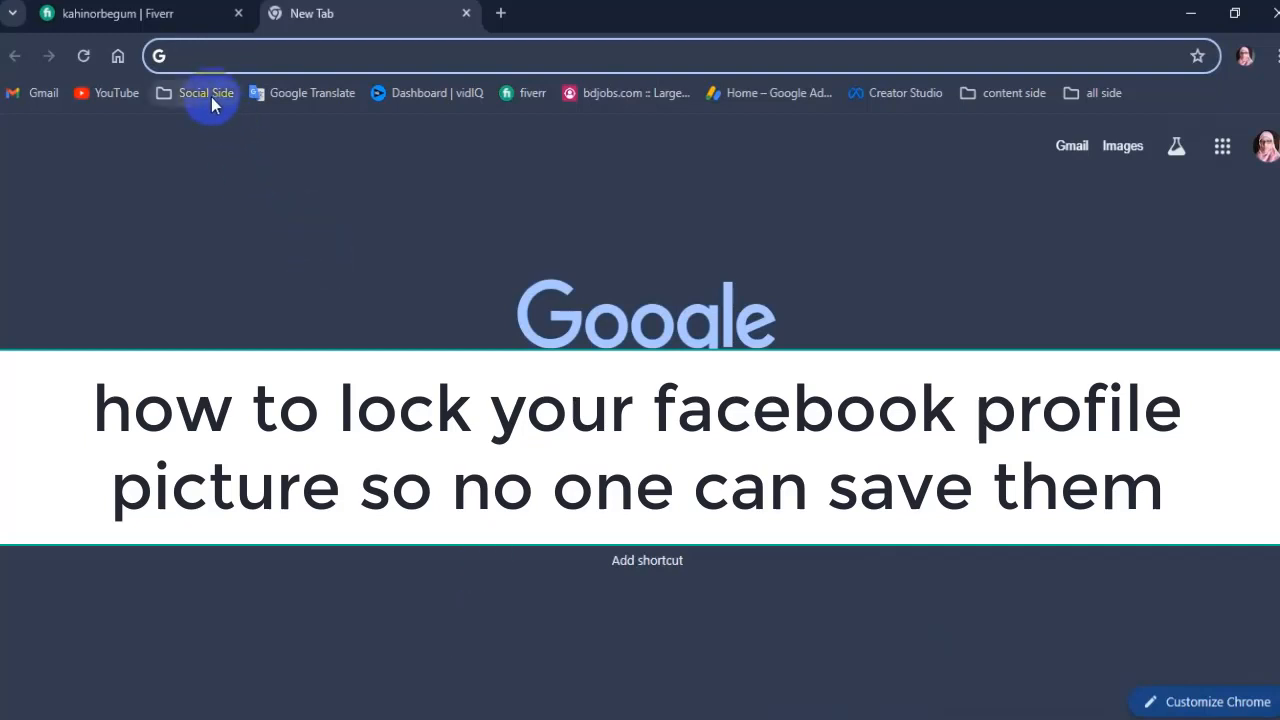
Step: Go to Facebook through the Social Side bookmark folder on the bookmarks bar
left_click(206, 92)
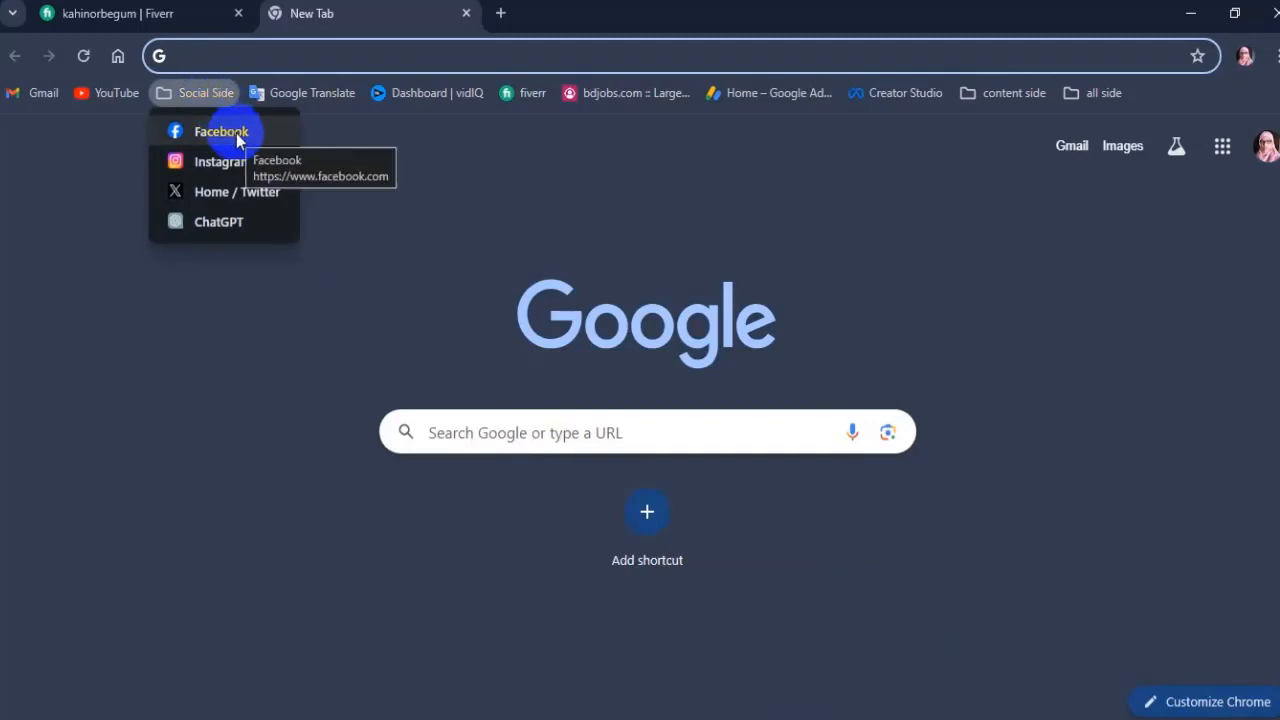
left_click(221, 131)
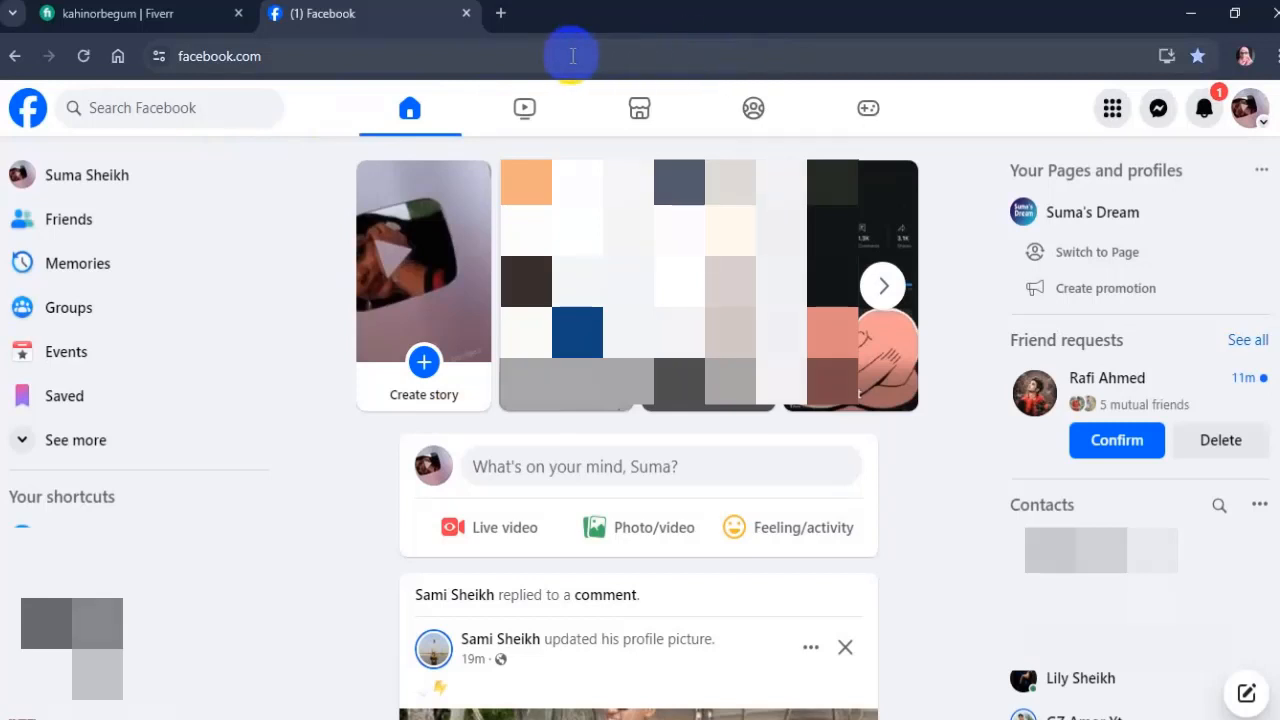
Step: Visit your own profile page and view the current profile picture in the photo viewer
left_click(86, 175)
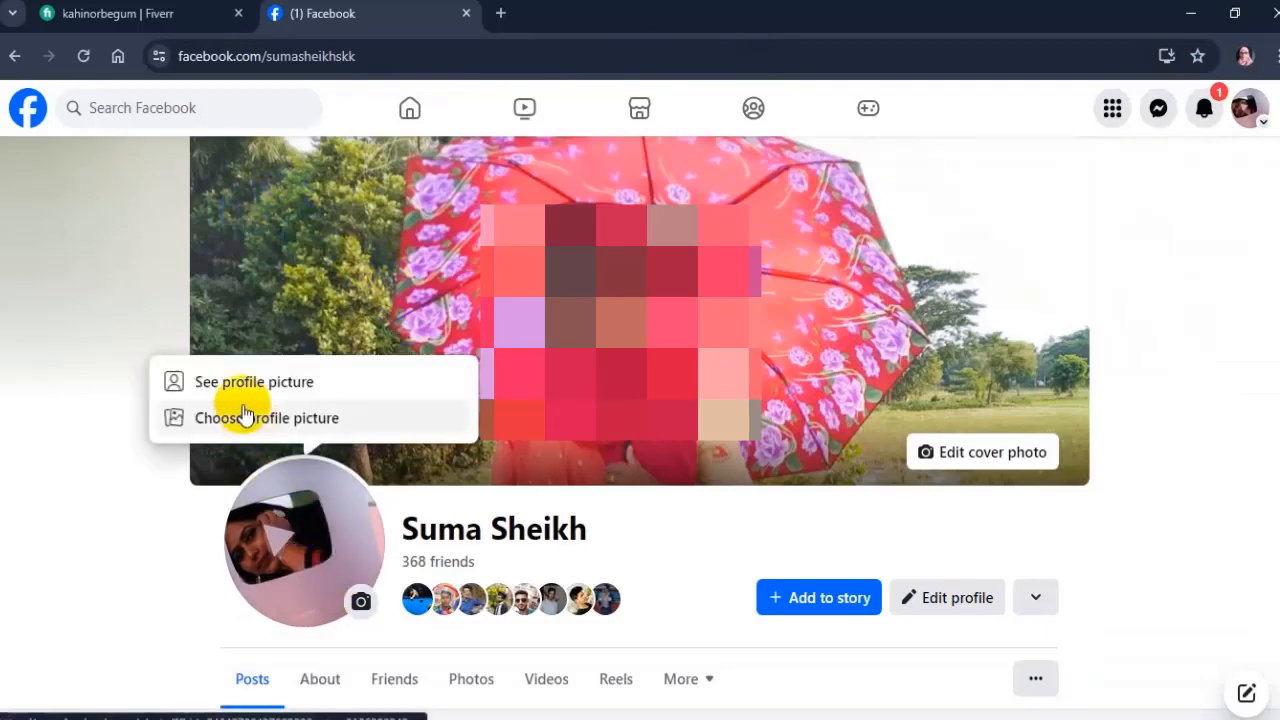
mouse_move(245, 388)
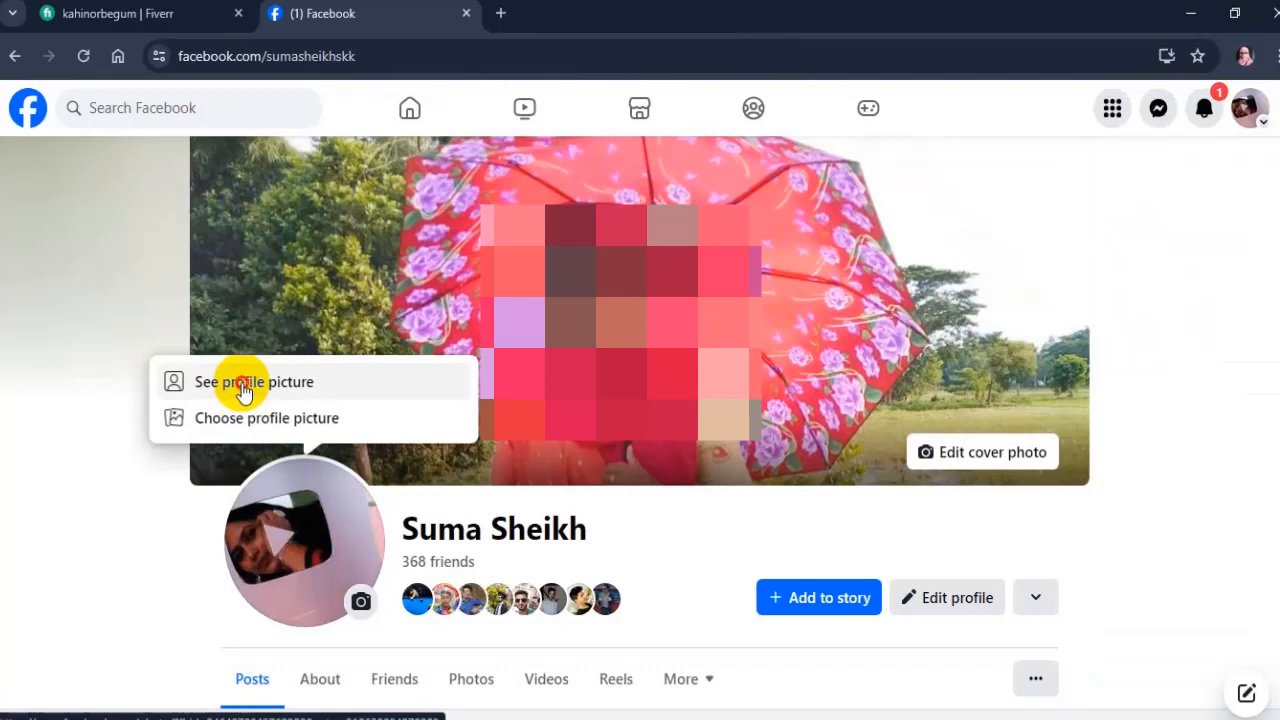
left_click(253, 381)
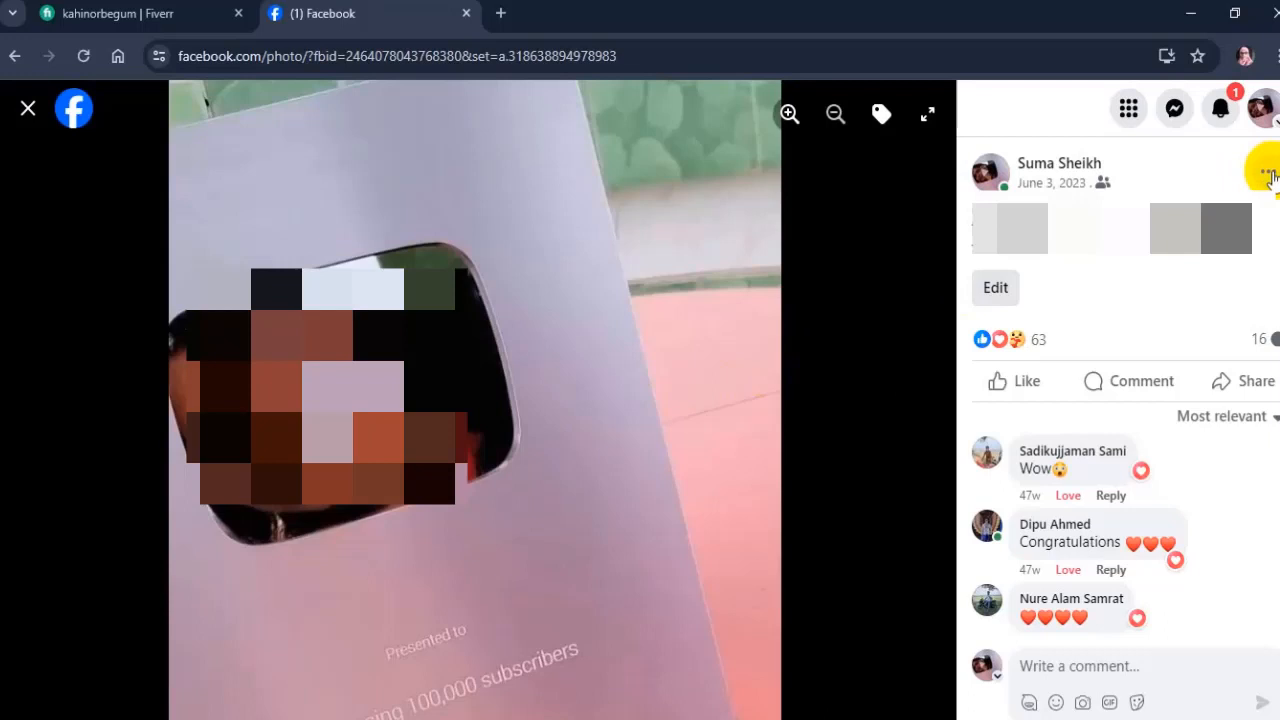
Step: Choose Edit audience from the photo post's three-dot menu
left_click(1262, 175)
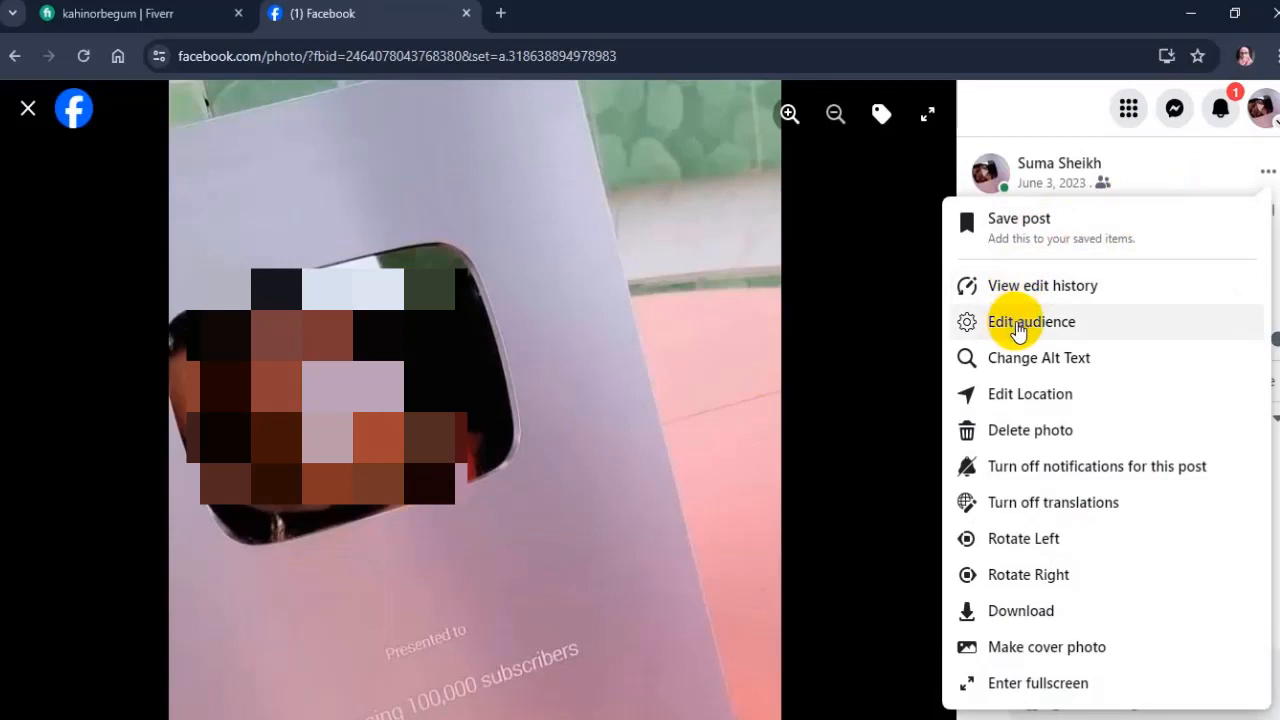
left_click(1030, 321)
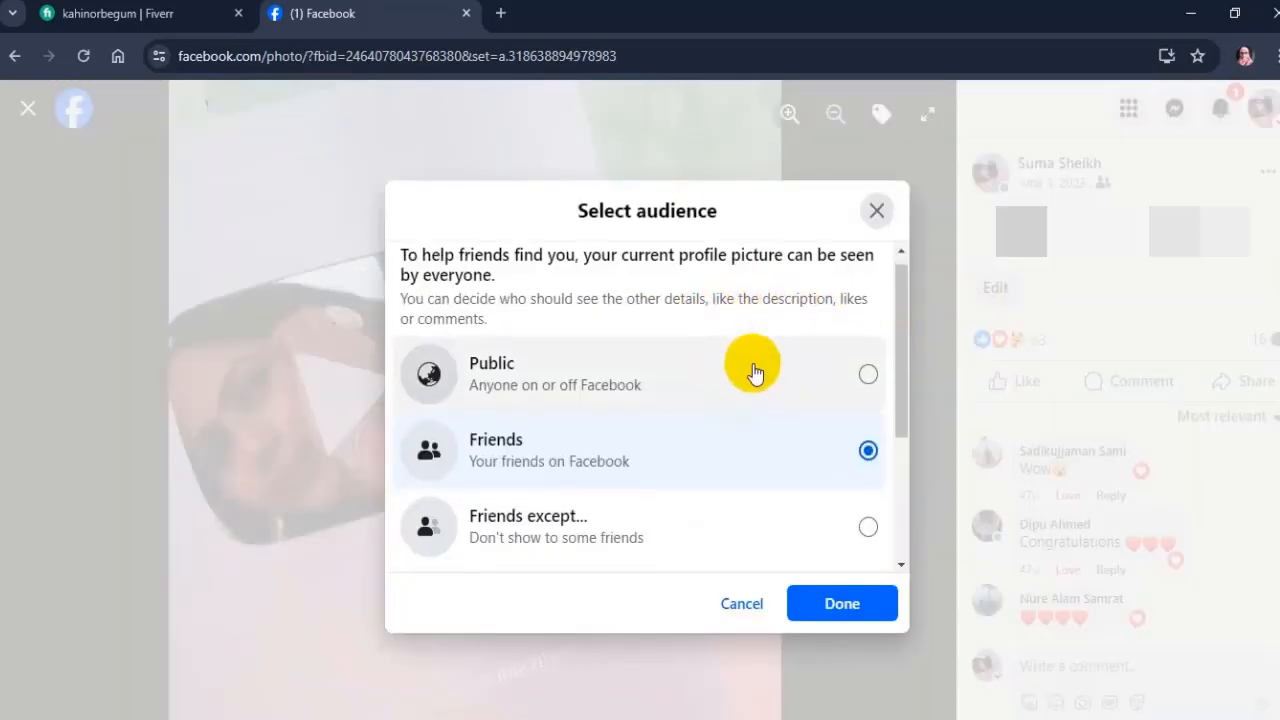
Step: Set the profile picture's audience to Only me and save it
scroll("down", 3)
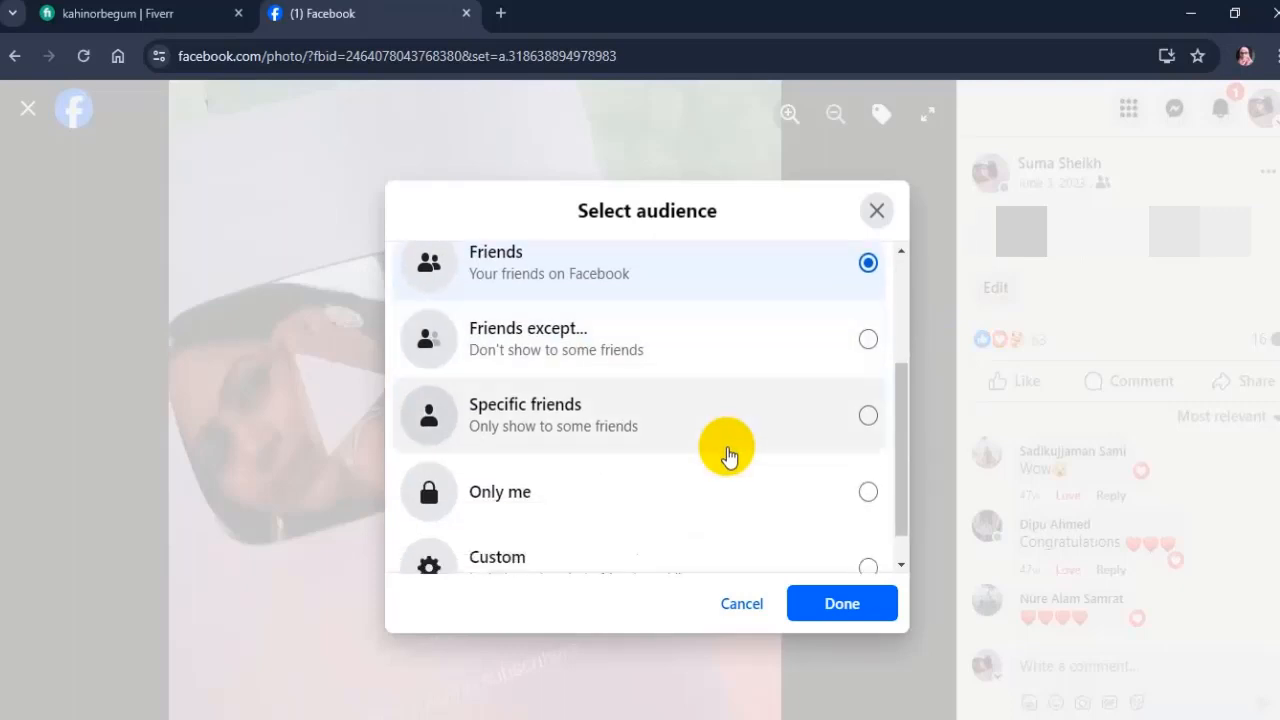
scroll("down", 3)
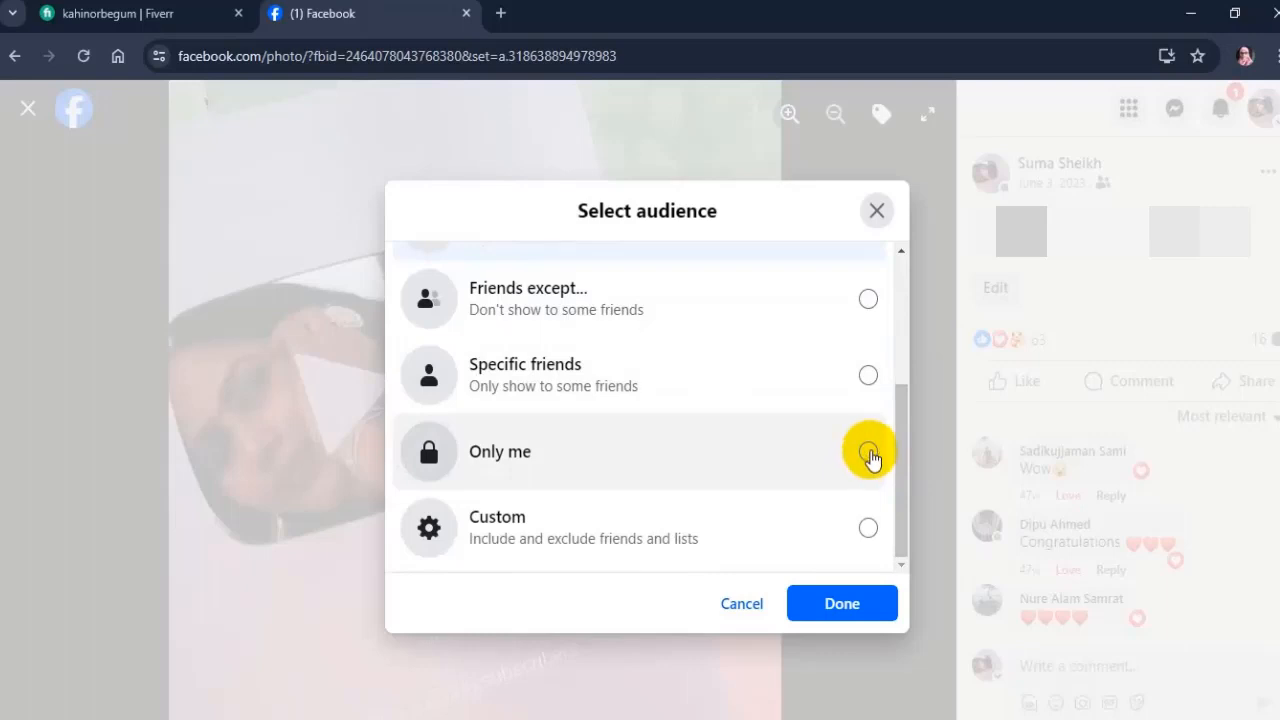
left_click(867, 451)
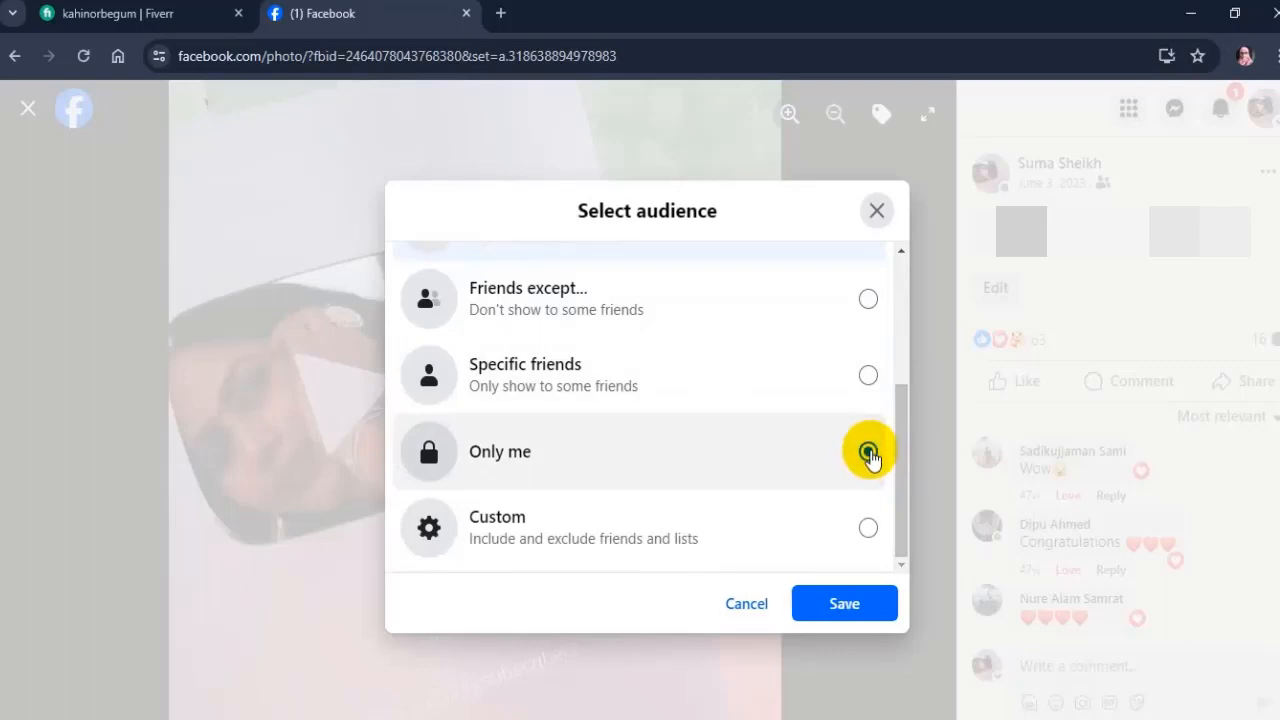
left_click(867, 451)
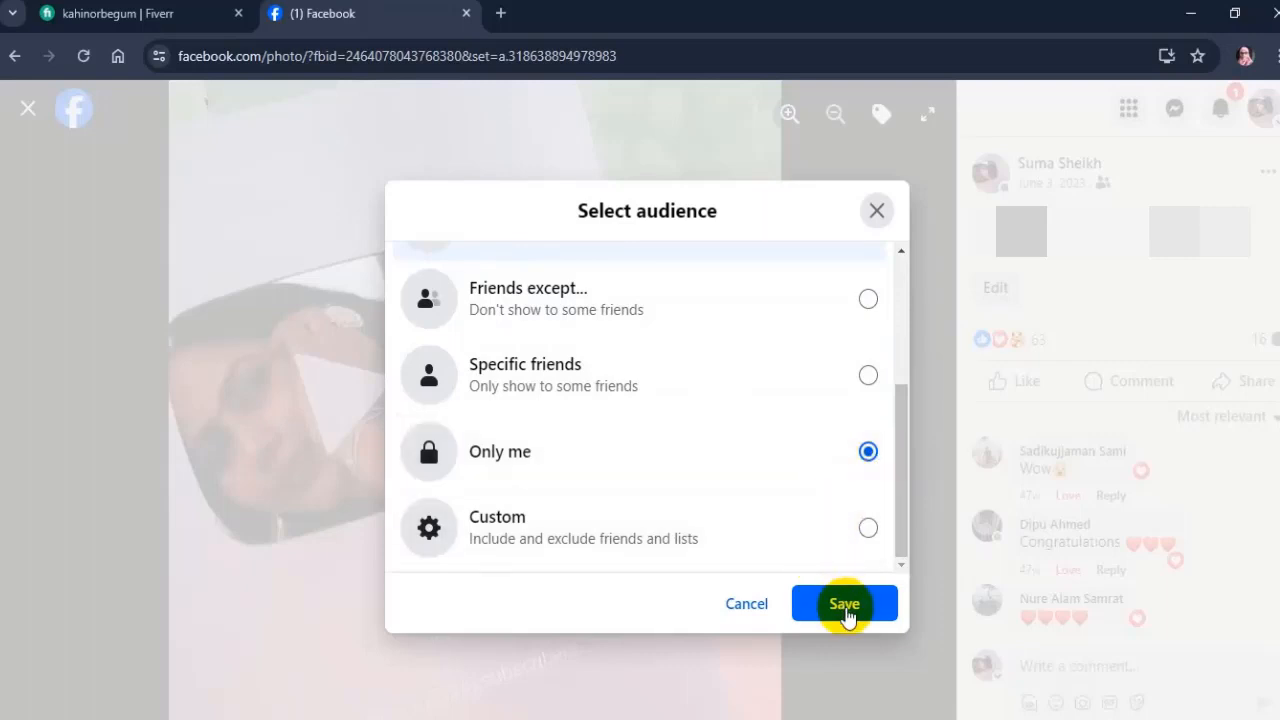
left_click(844, 603)
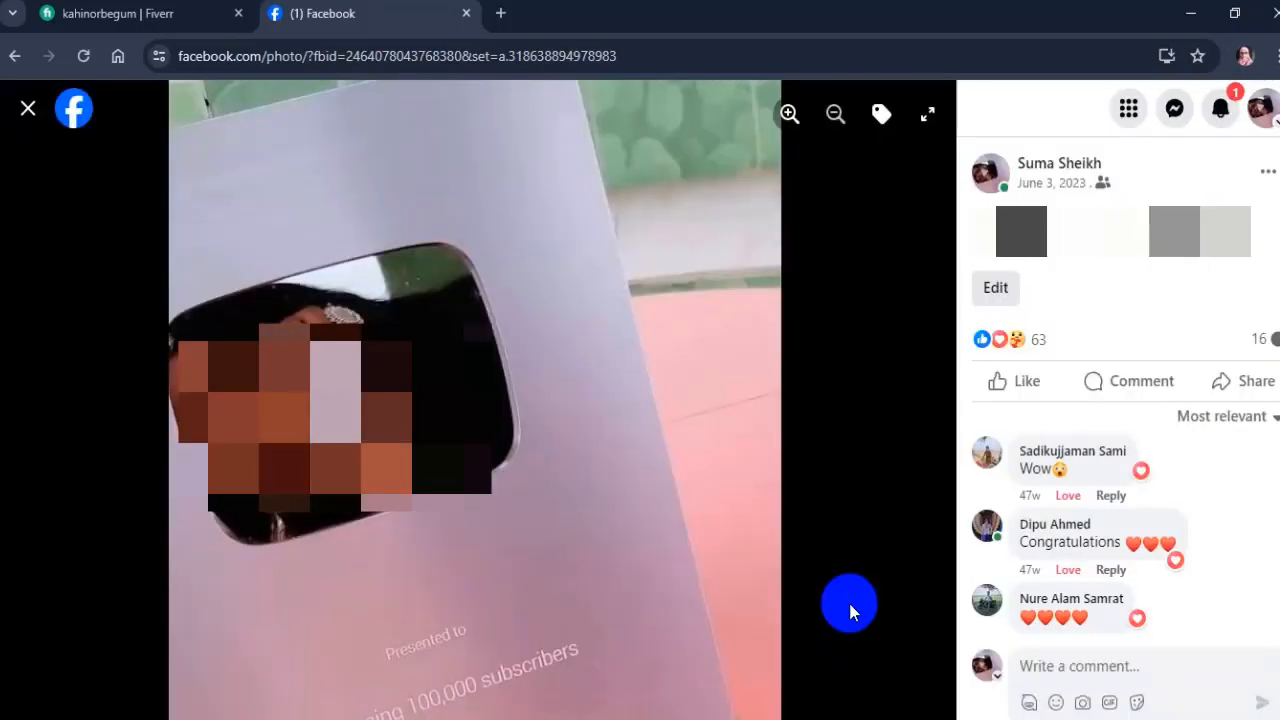